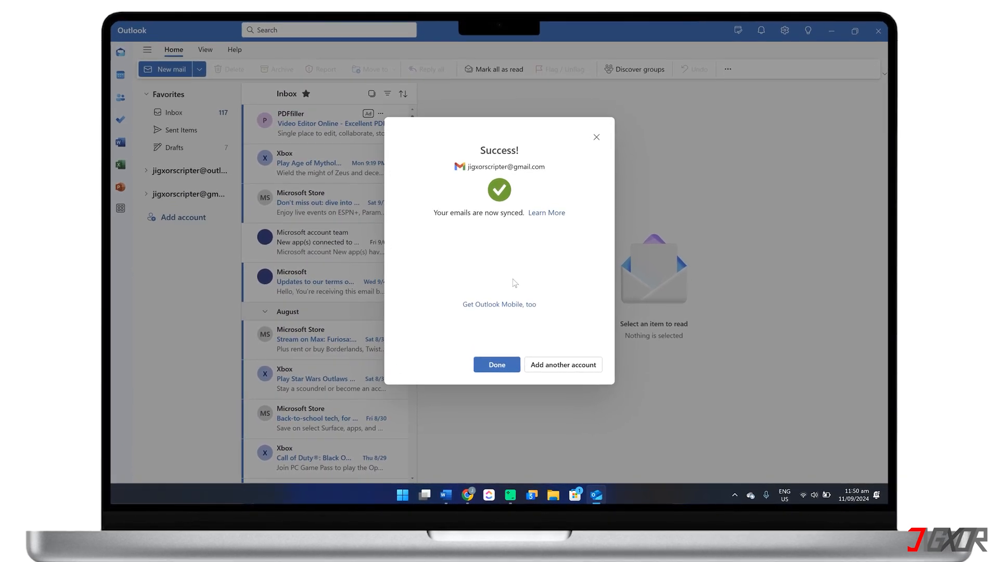
- Close the Success message and view the Gmail account's Inbox in the folder pane
click(496, 364)
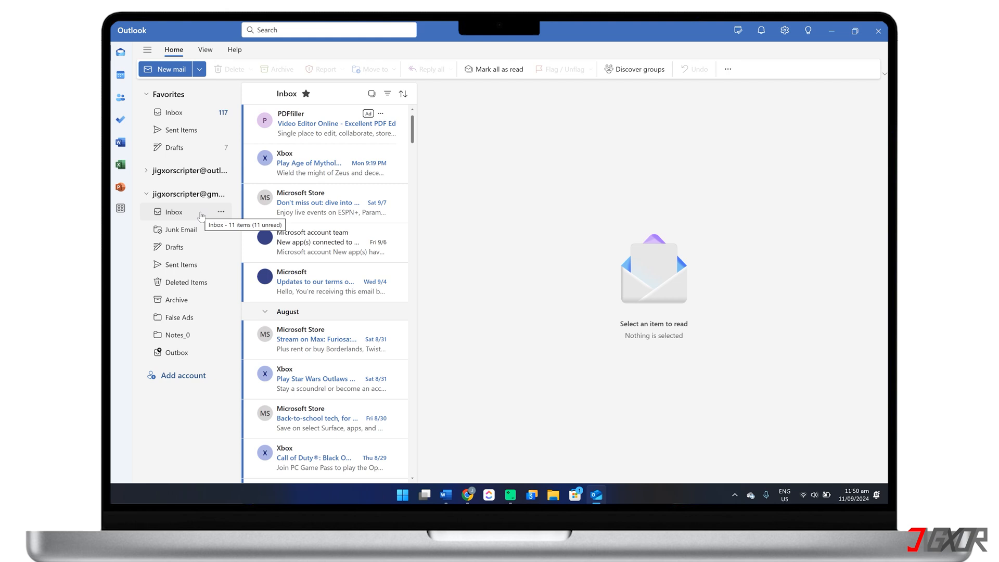
click(174, 212)
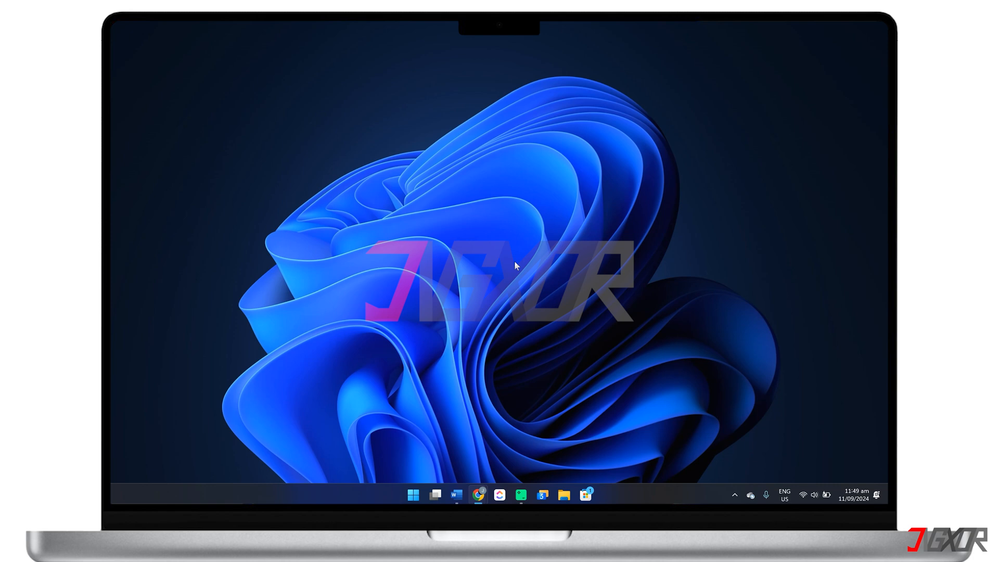
- Launch Outlook (new) from the Start menu's pinned apps
click(412, 495)
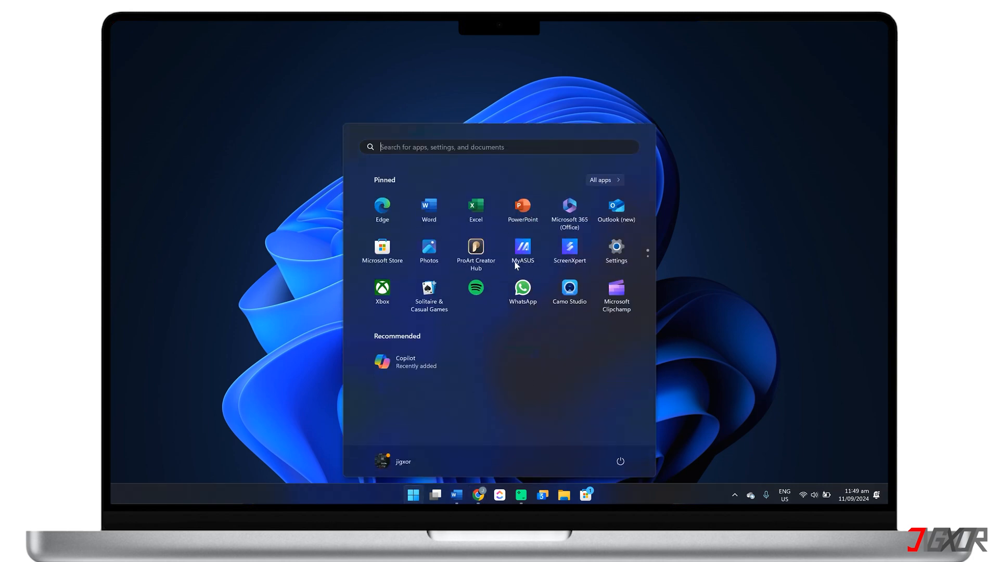
click(412, 494)
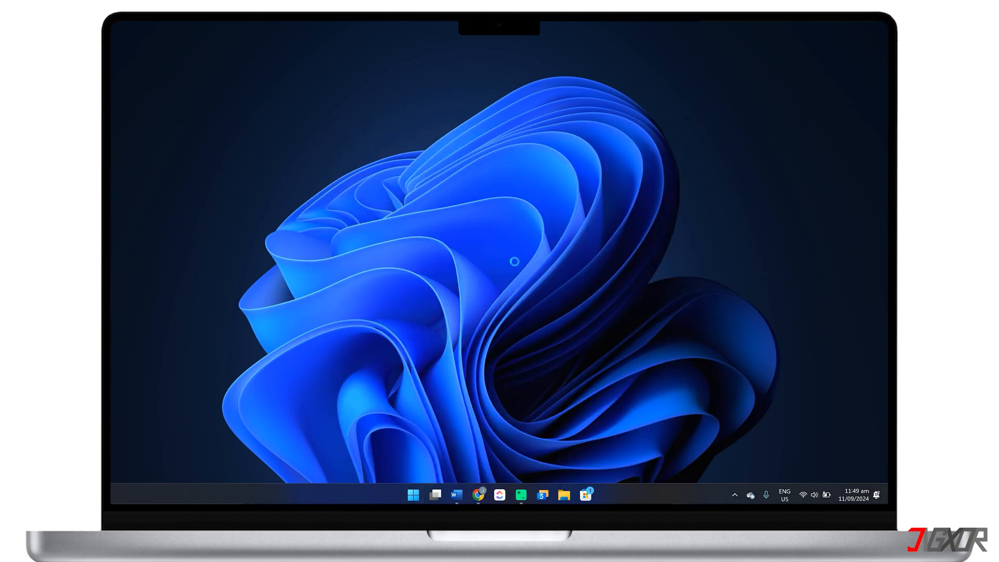
click(595, 495)
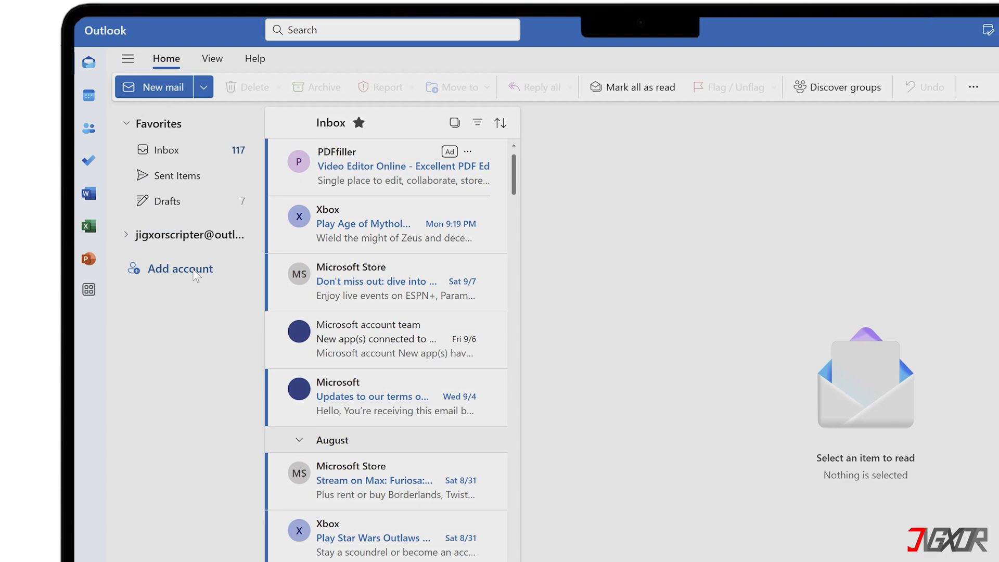
- Add the suggested Gmail address as a new account and agree to sync it
click(180, 268)
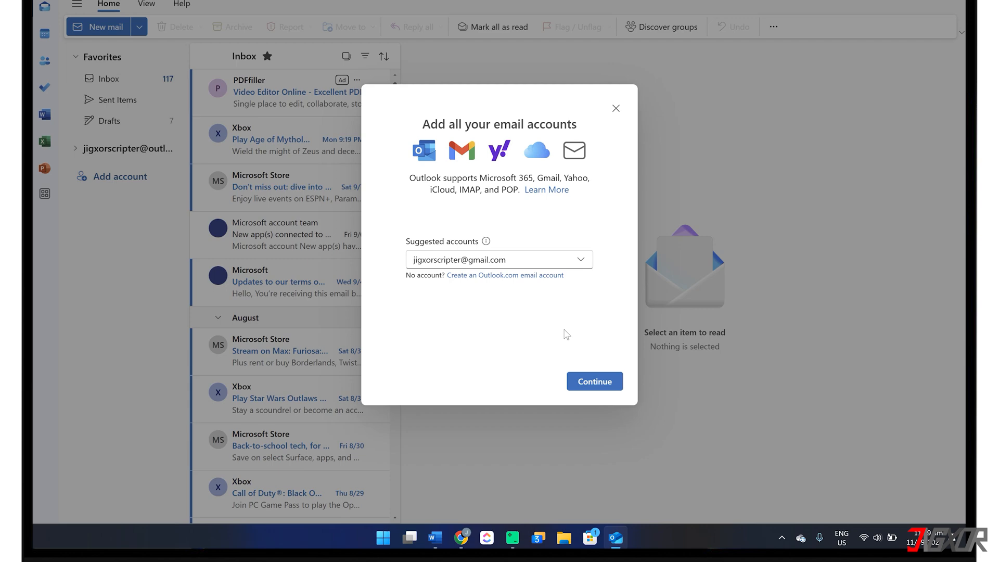
click(593, 381)
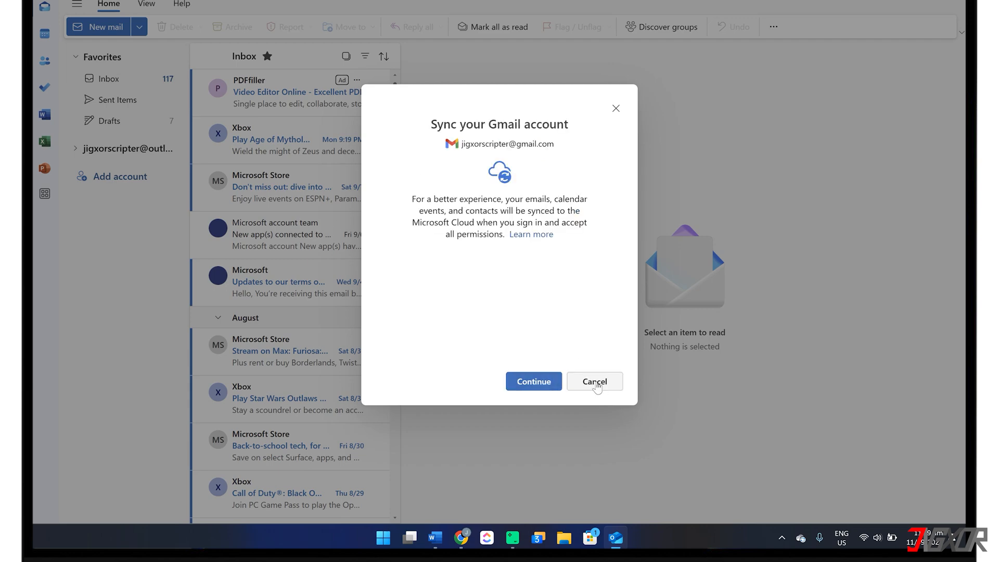
click(533, 381)
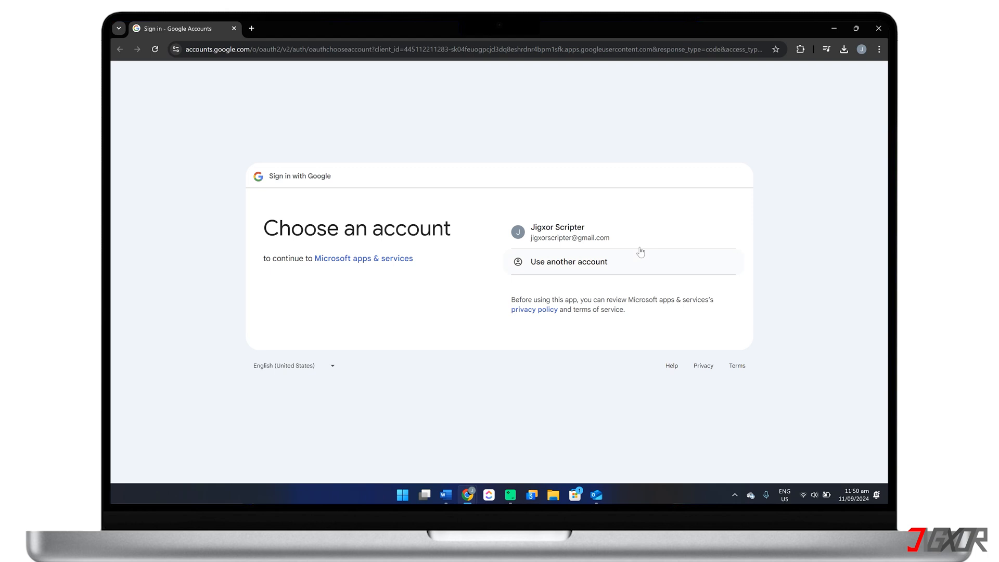
- Sign in with the Gmail account, grant Microsoft all permissions, and return to Outlook (new)
click(558, 232)
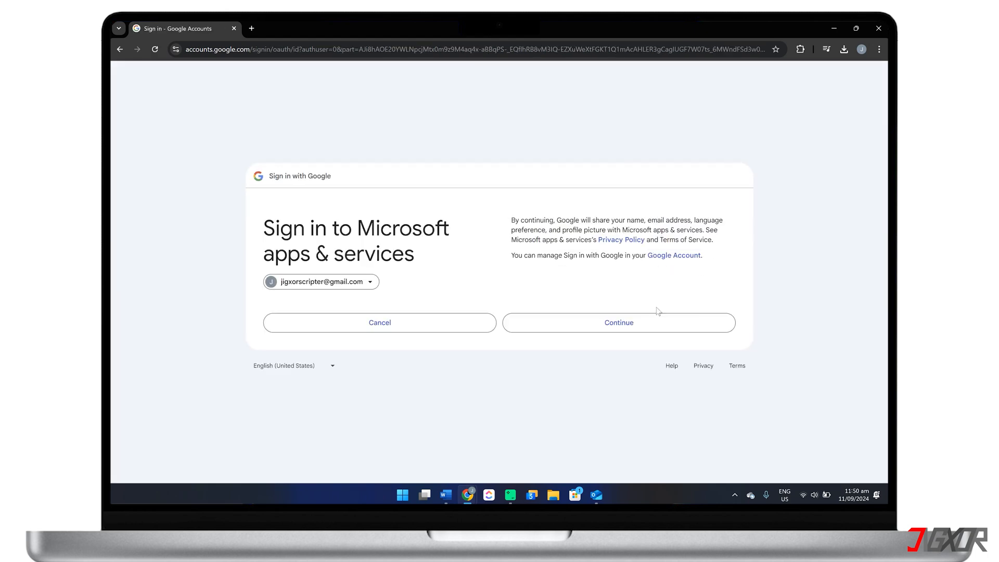
click(618, 323)
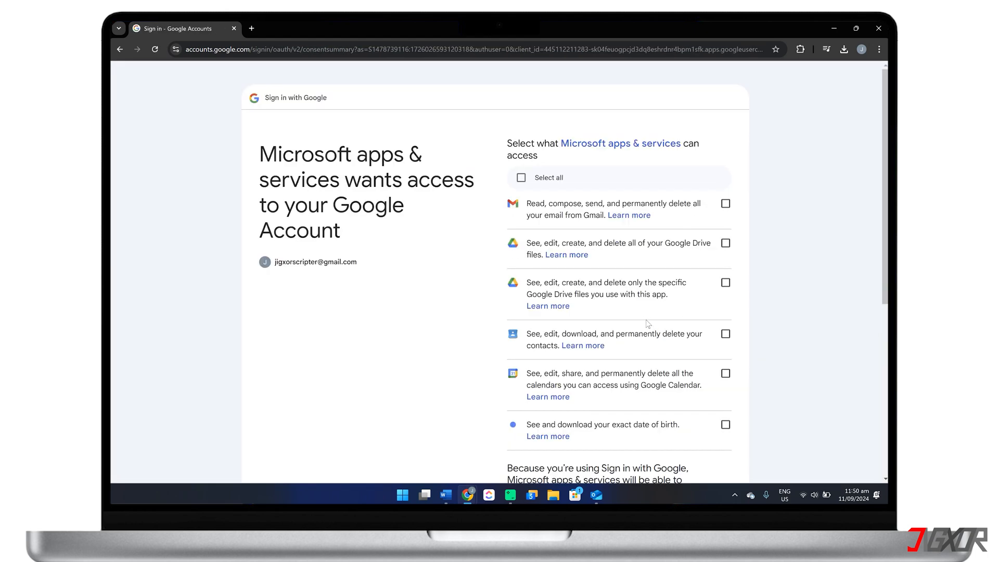
click(521, 177)
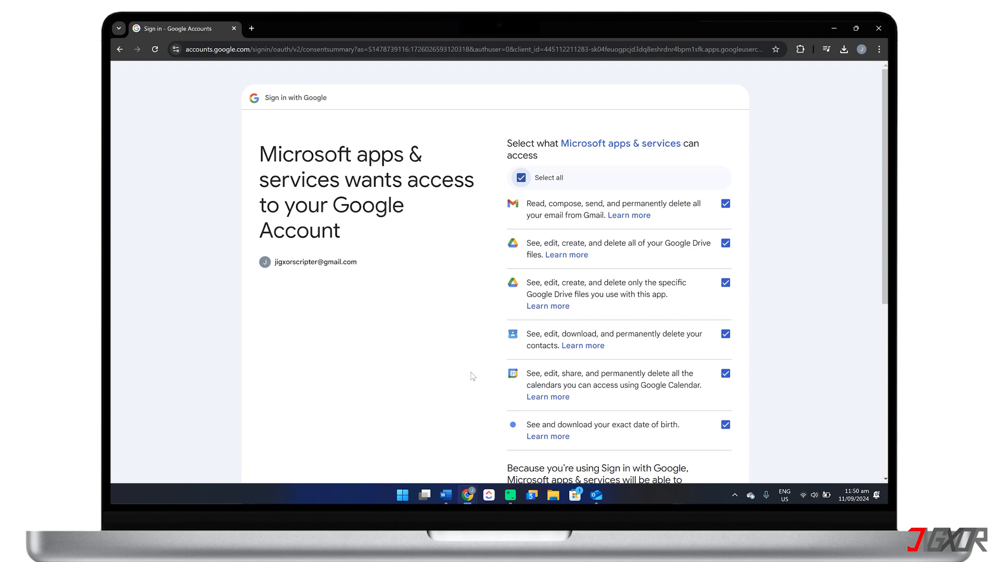
scroll(down, 3)
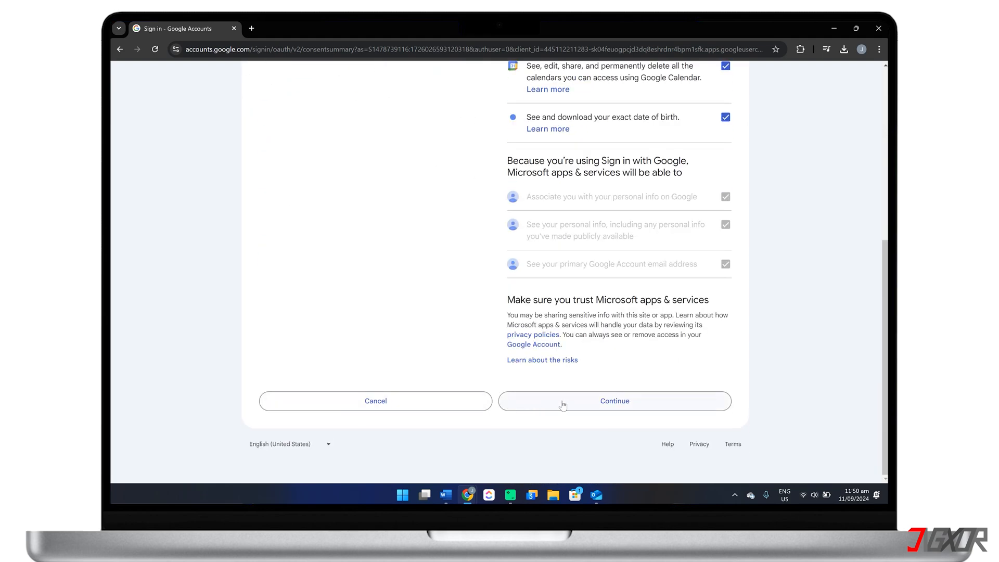
click(614, 401)
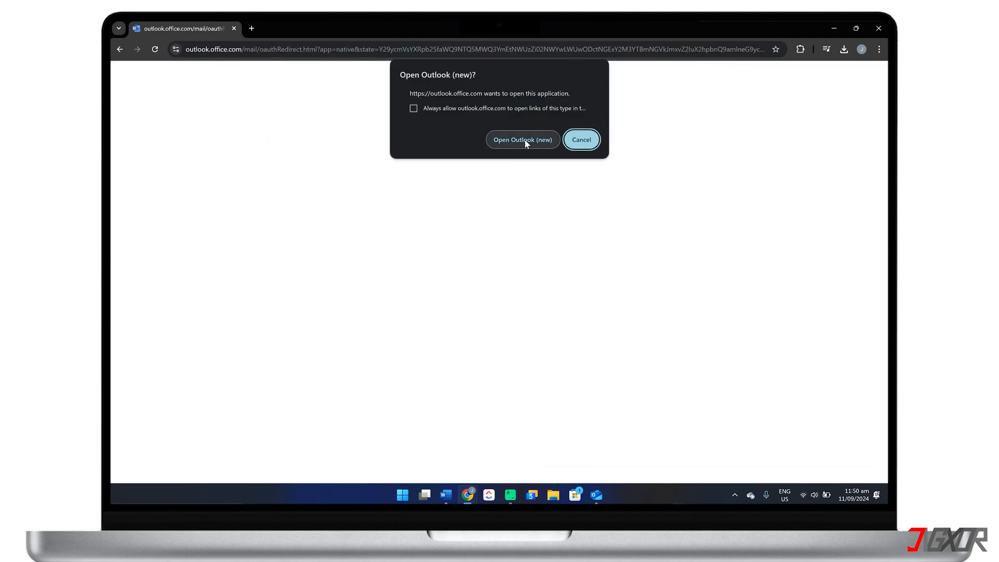
click(522, 139)
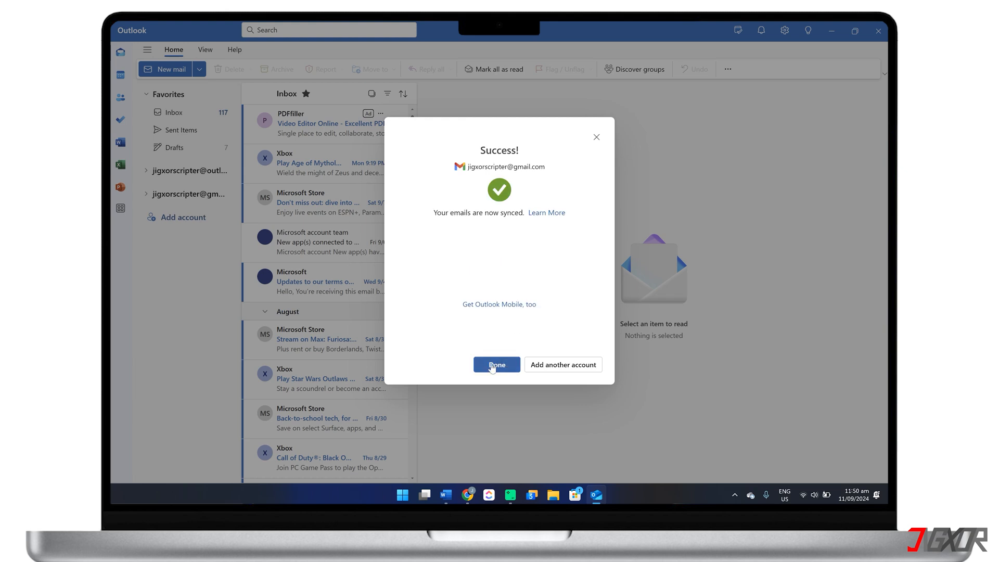
- Close the Success dialog and view the Gmail Inbox in the folder pane
click(496, 363)
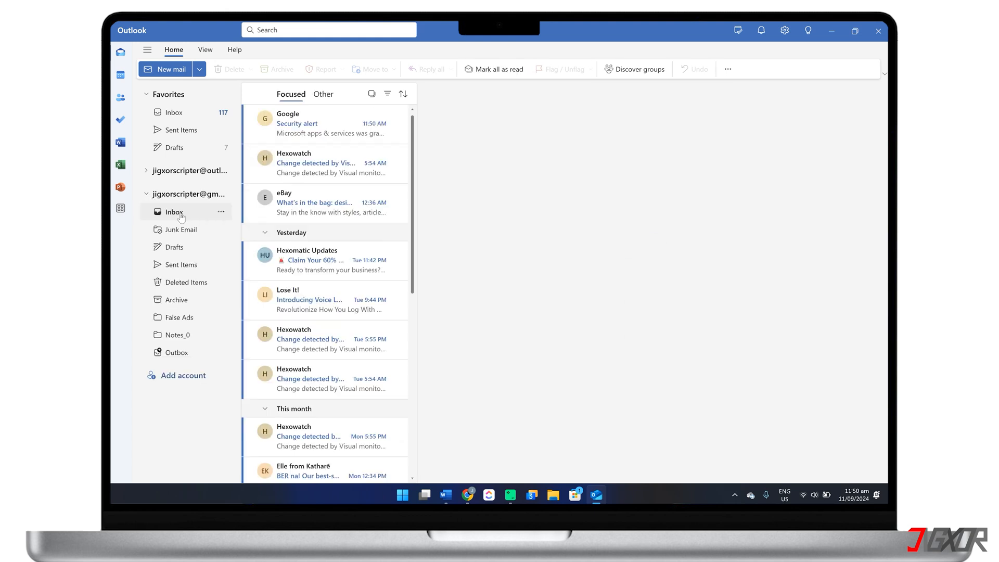
click(173, 212)
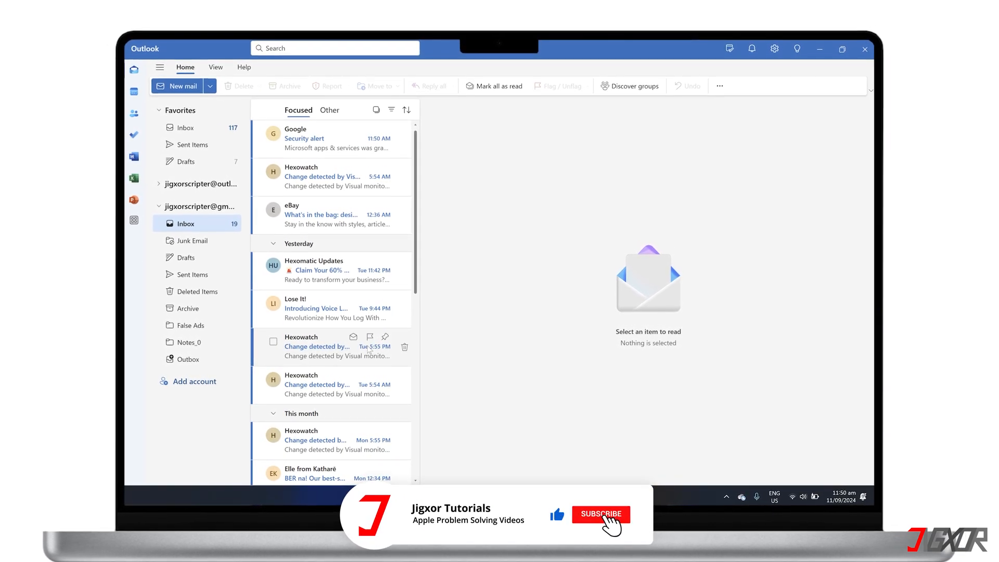
click(600, 514)
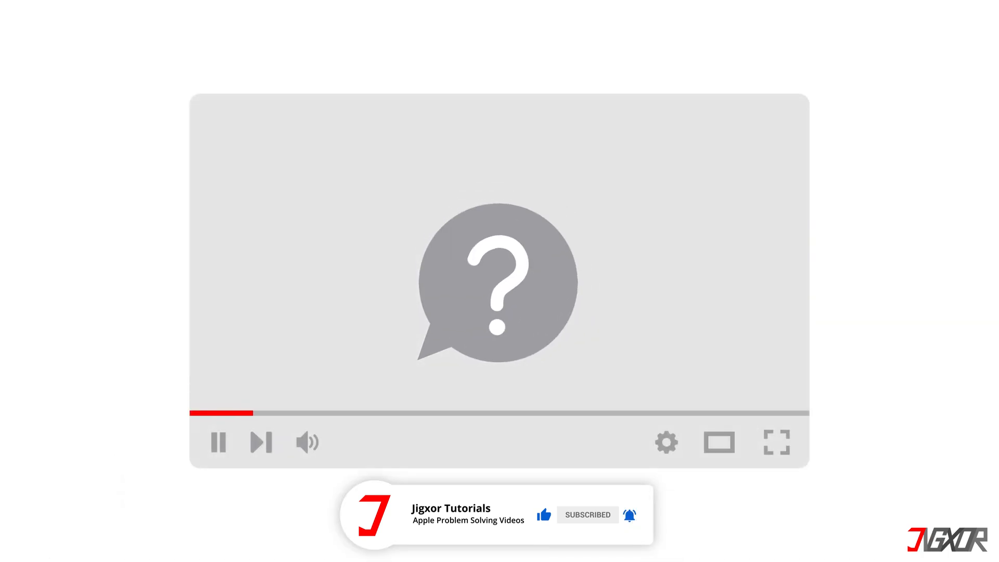